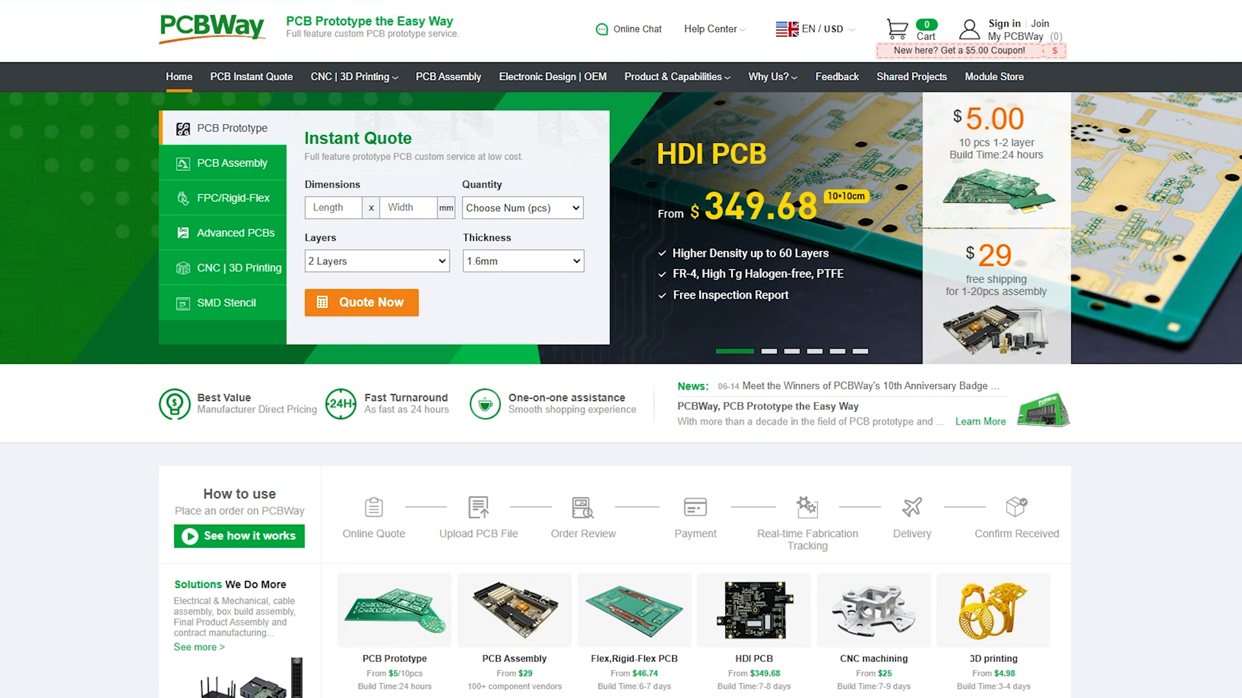
Step: Review the PCB Instant Quote specification options from board type down to the extra services
left_click(251, 77)
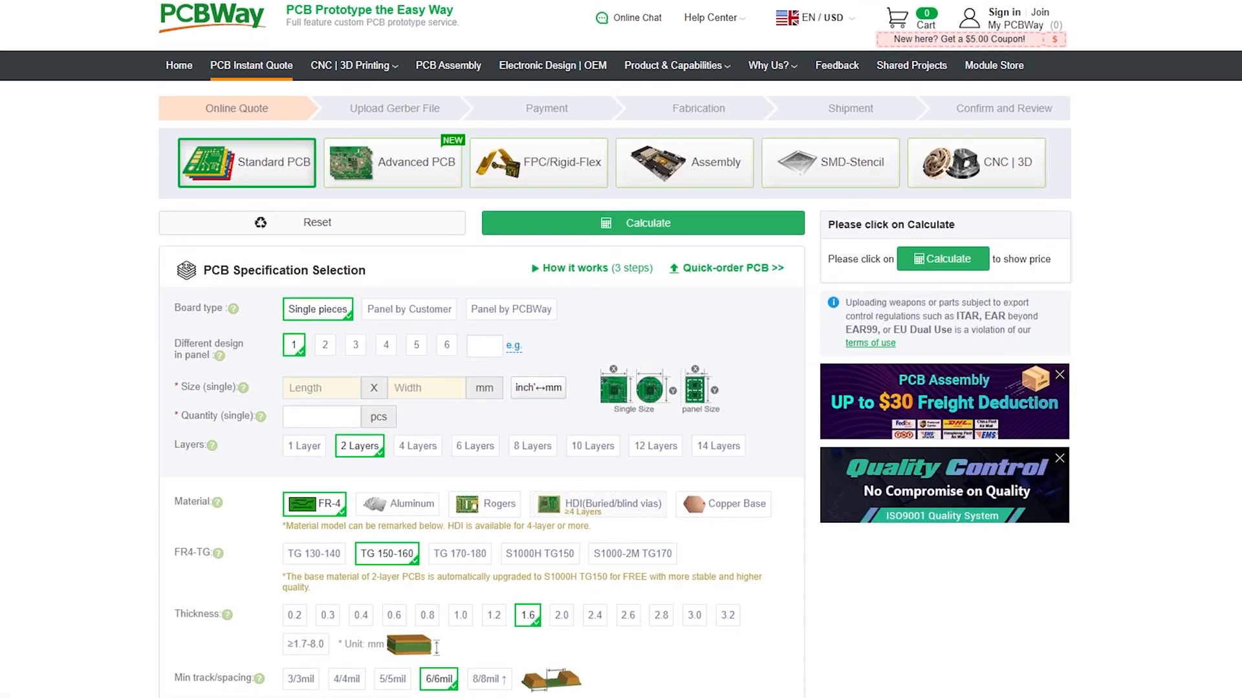
scroll("down", 3)
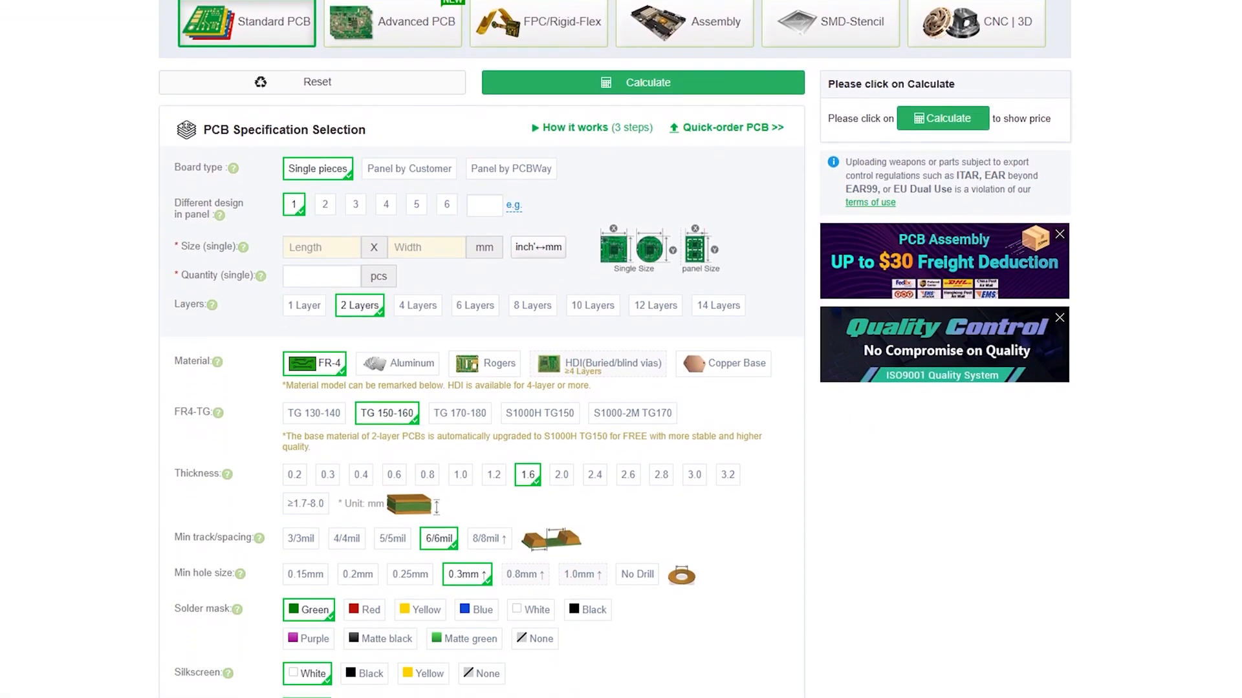
scroll("down", 3)
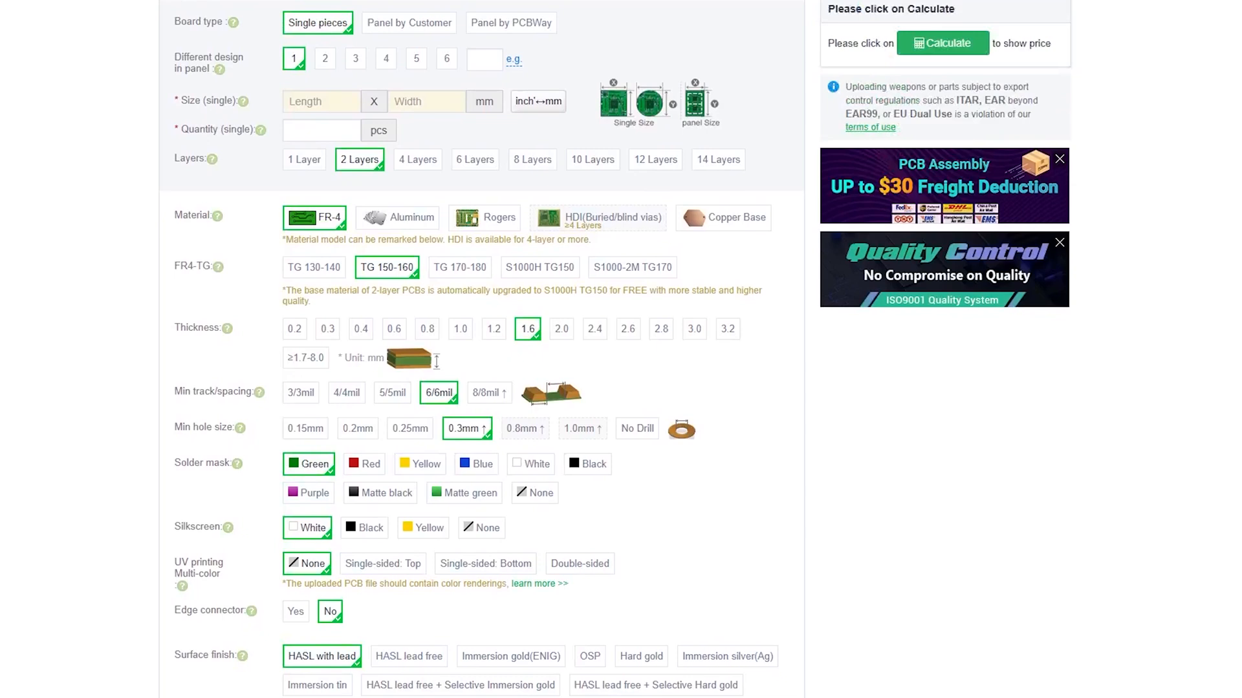
scroll("down", 3)
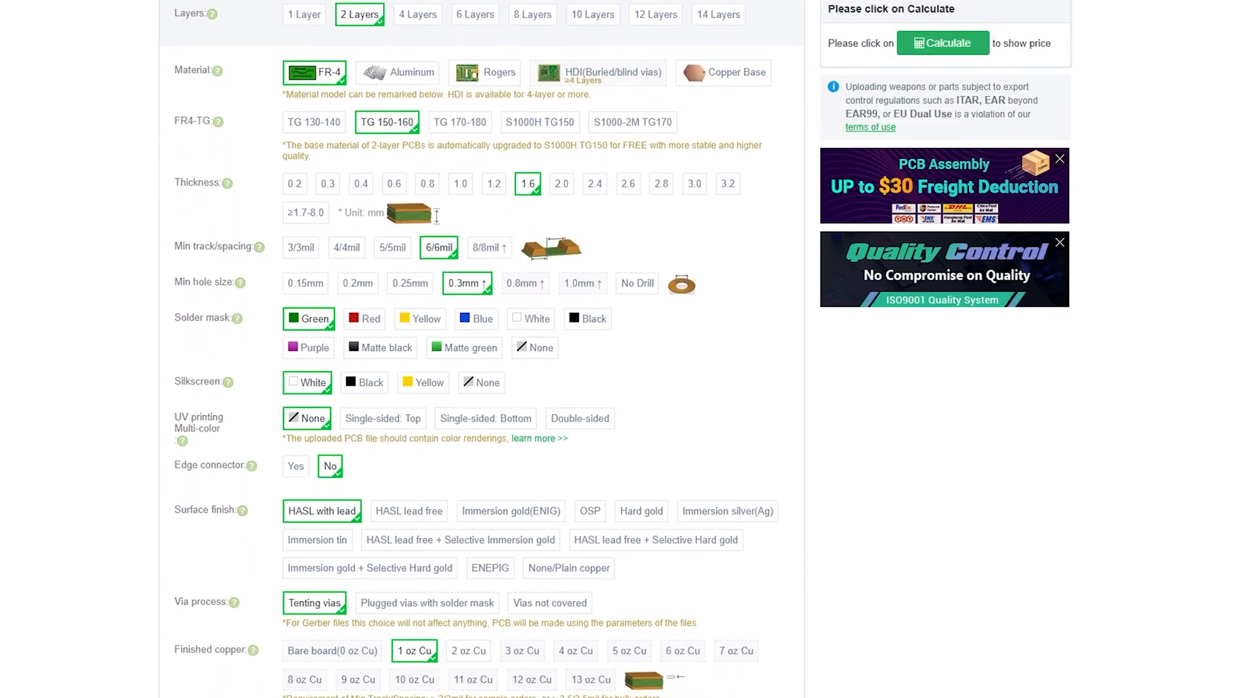
scroll("down", 3)
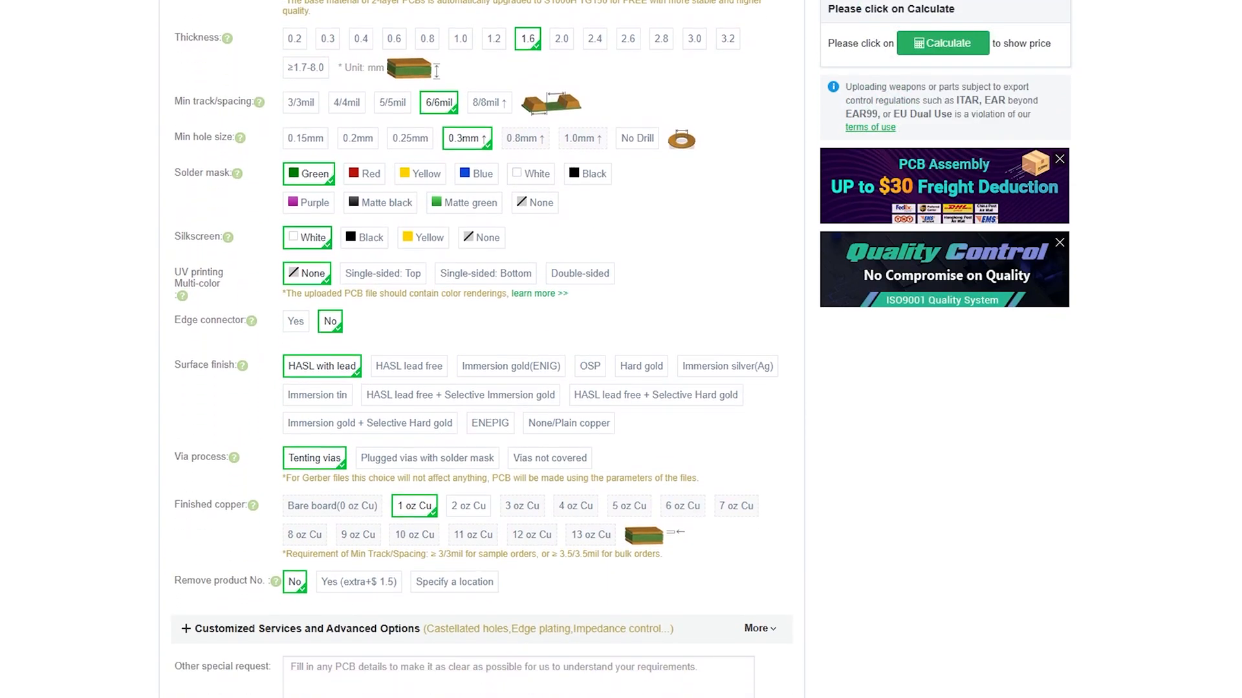
scroll("down", 3)
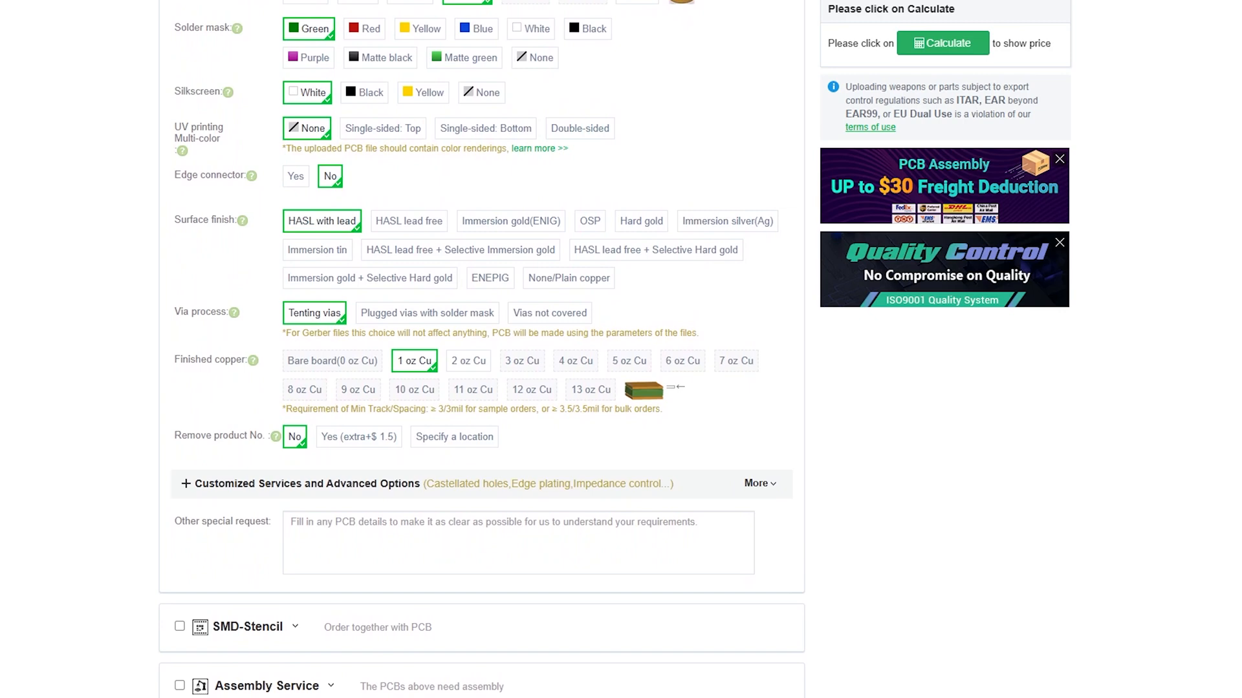
scroll("down", 3)
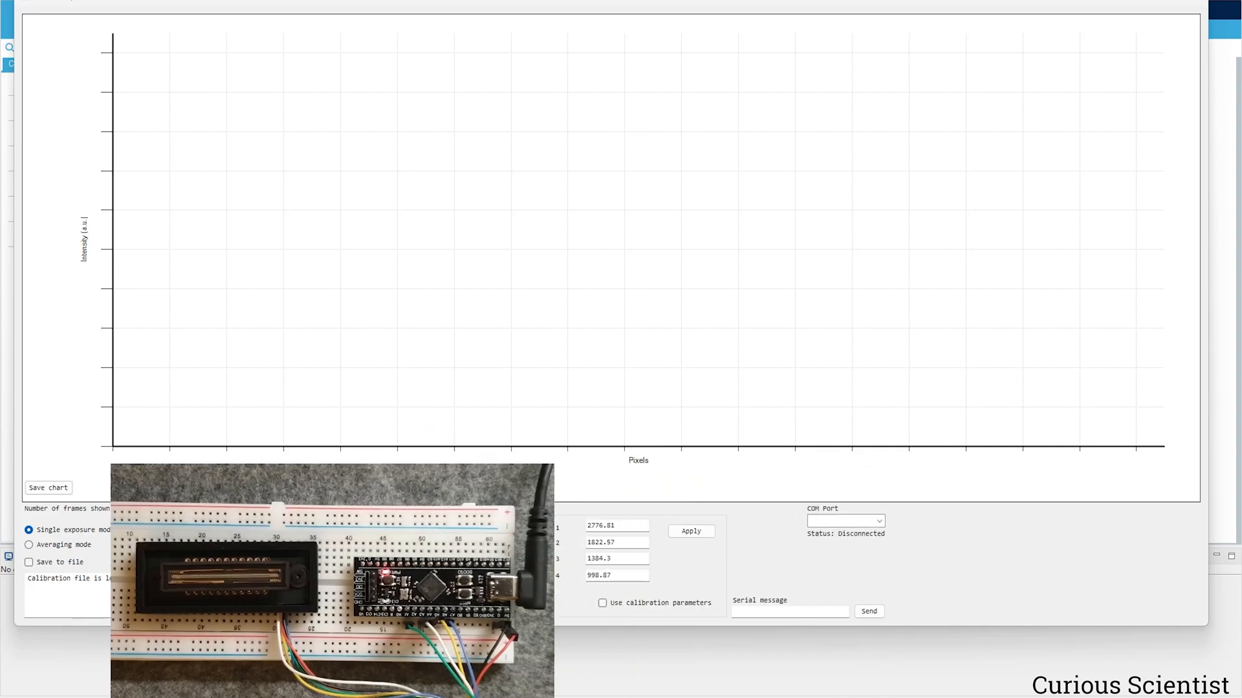
left_click(879, 520)
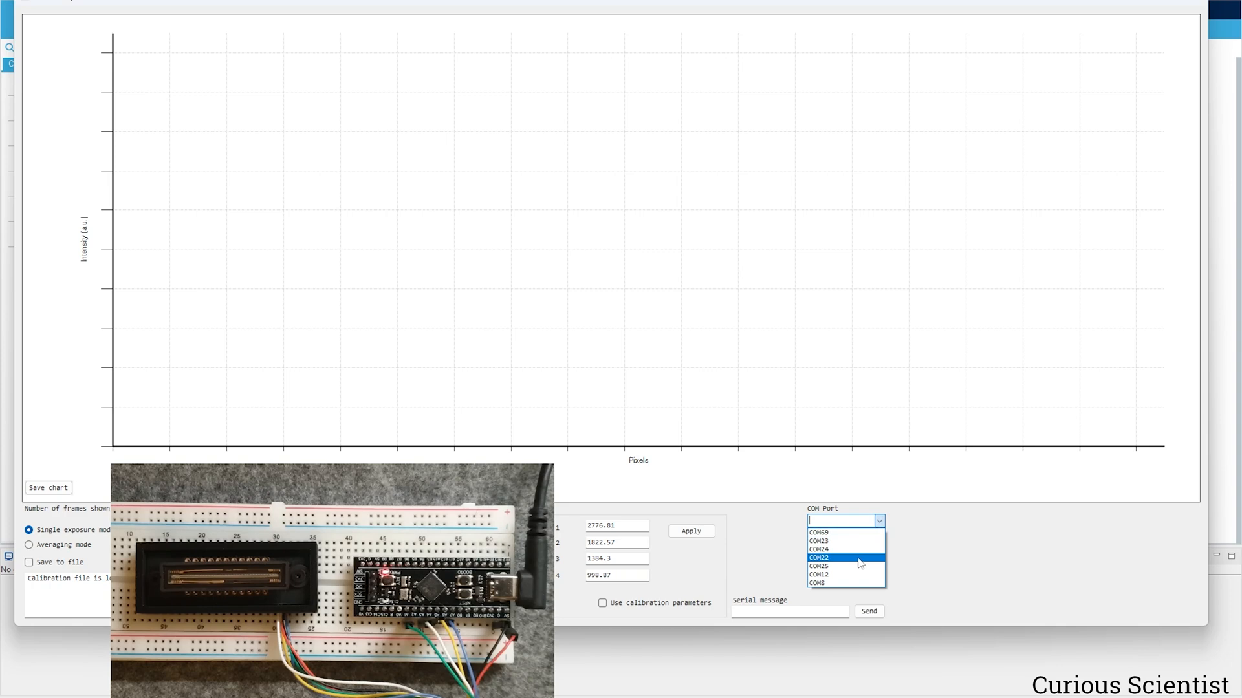
Step: Connect to the sensor board on COM22, enabling the acquisition controls
left_click(817, 583)
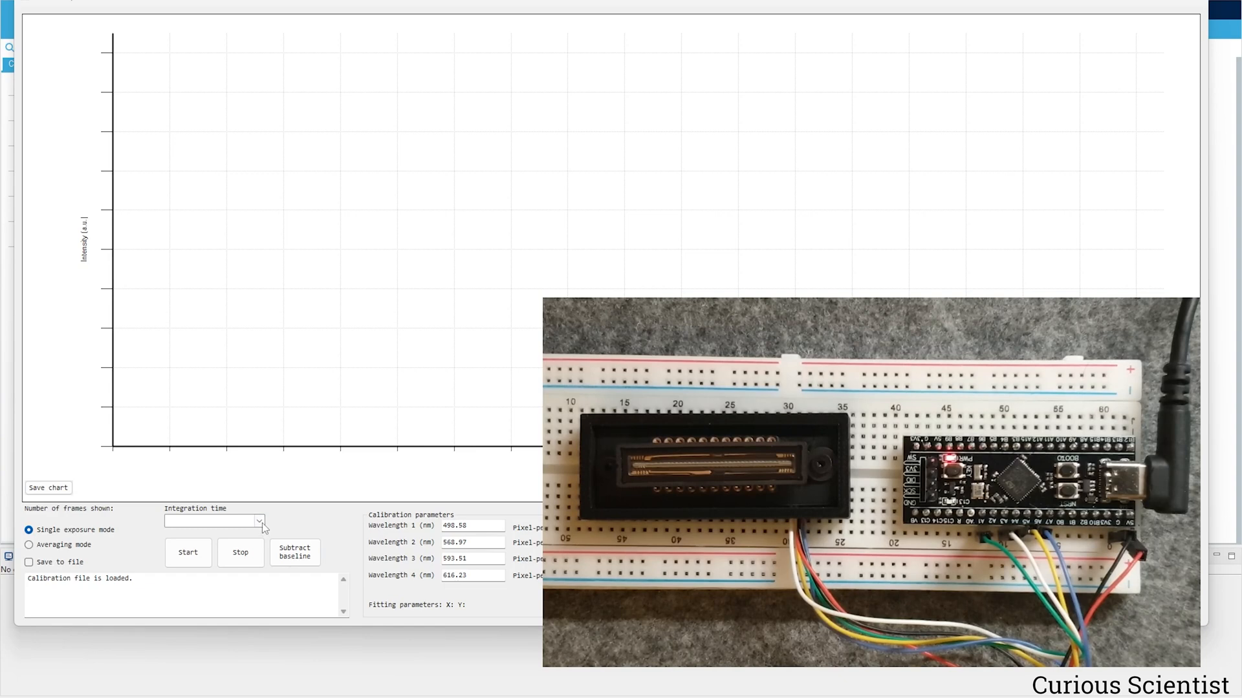
Step: Choose 66 µs integration time and start acquisition
left_click(257, 522)
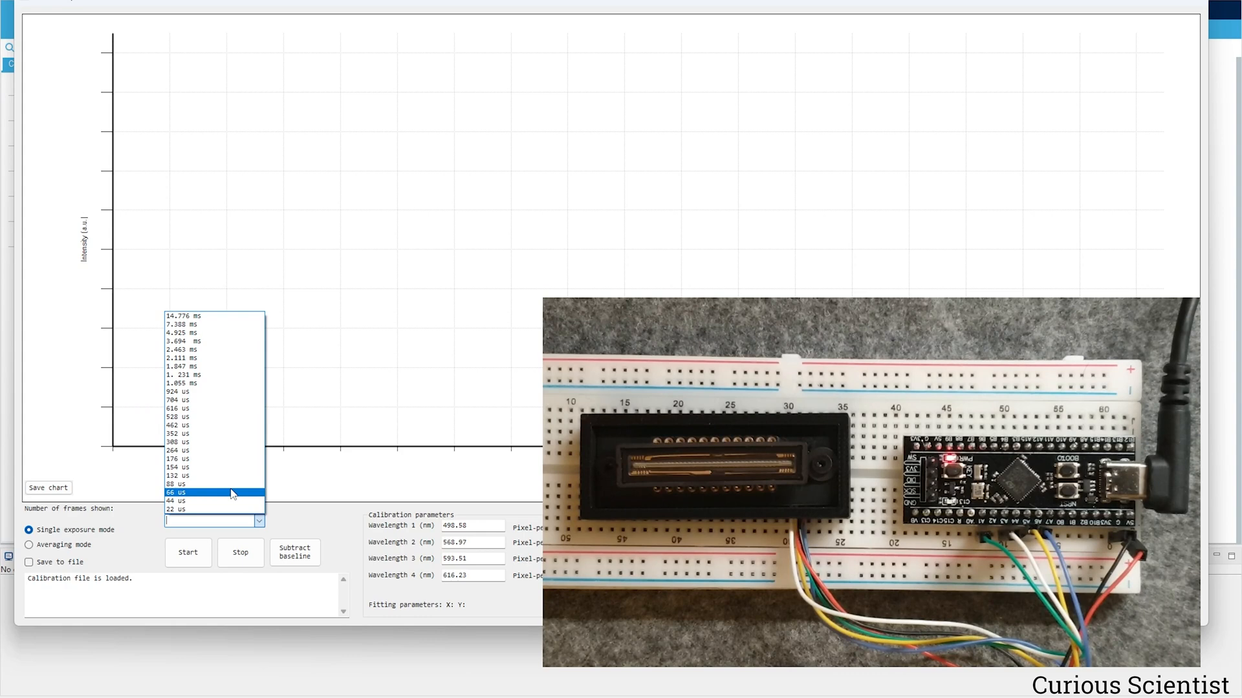
left_click(177, 491)
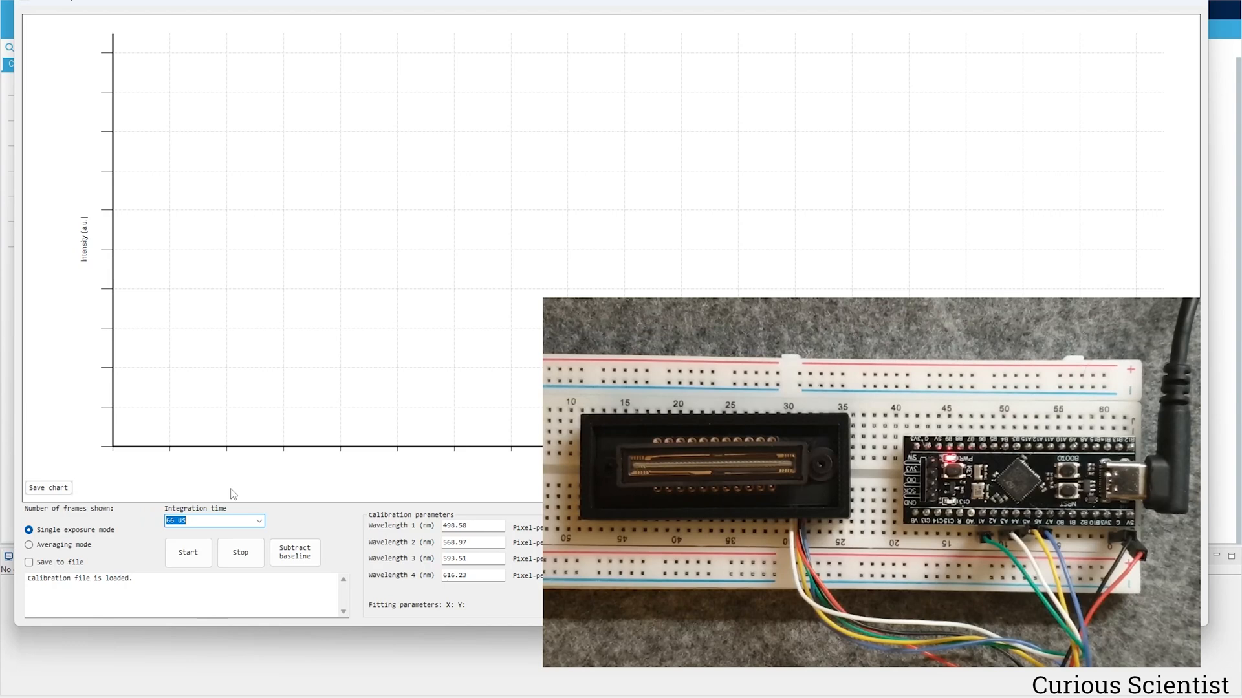
left_click(187, 552)
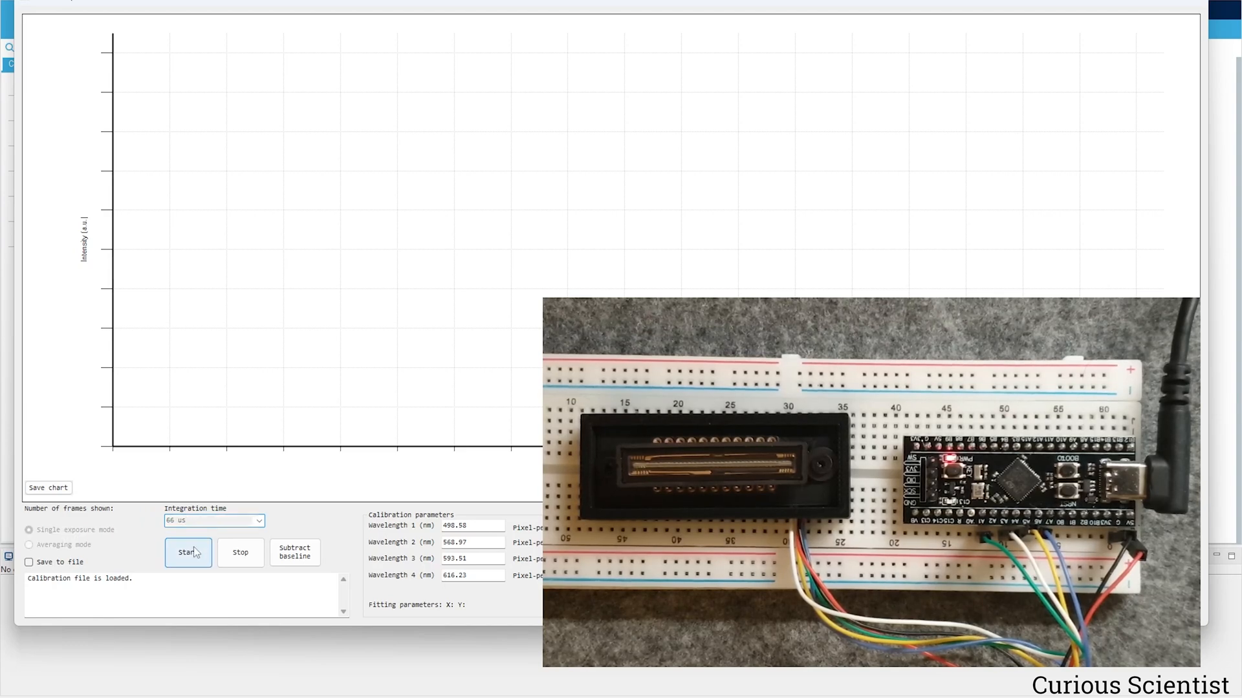
Step: Start single-exposure acquisition so the chart shows a near-saturated ~3,650 intensity across all pixels
left_click(189, 553)
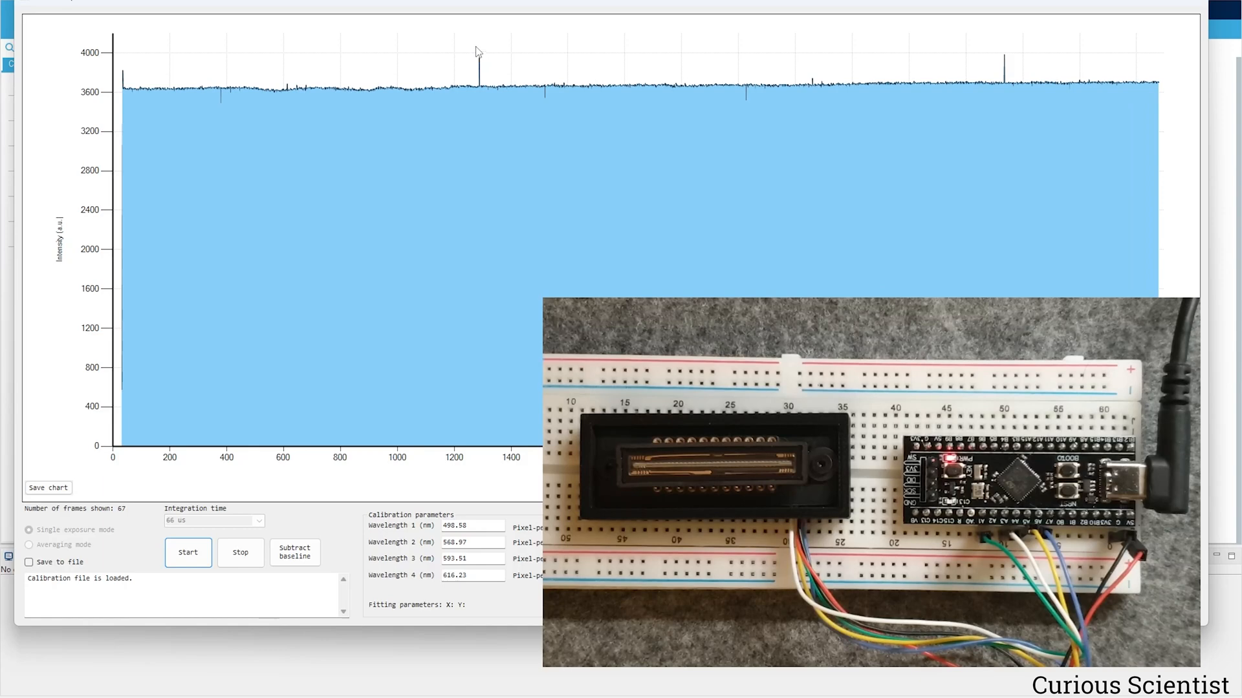
mouse_move(487, 147)
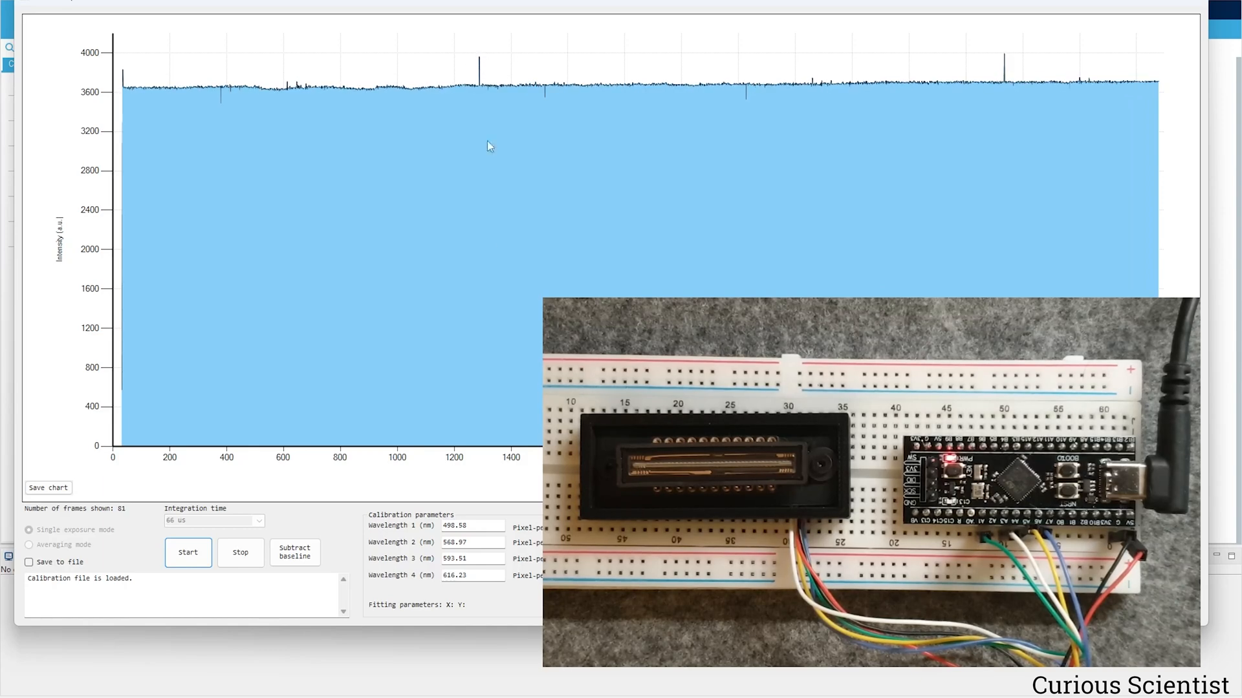